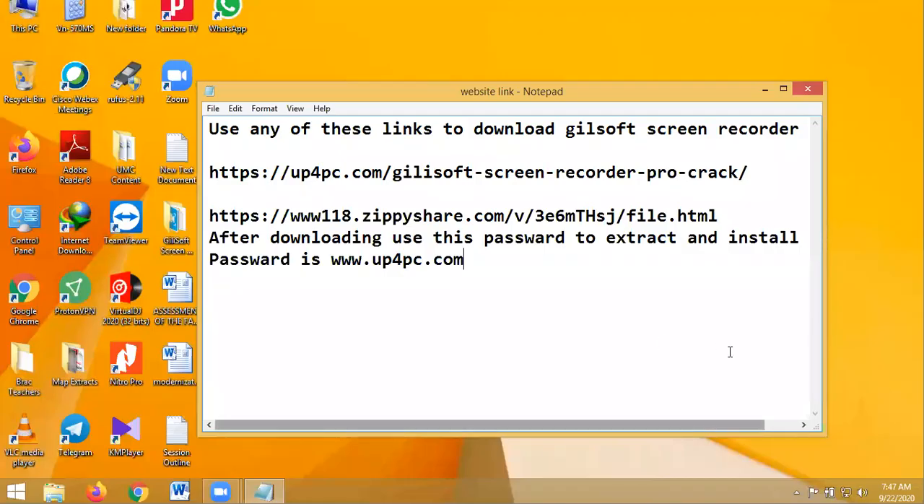
pyautogui.moveTo(759, 407)
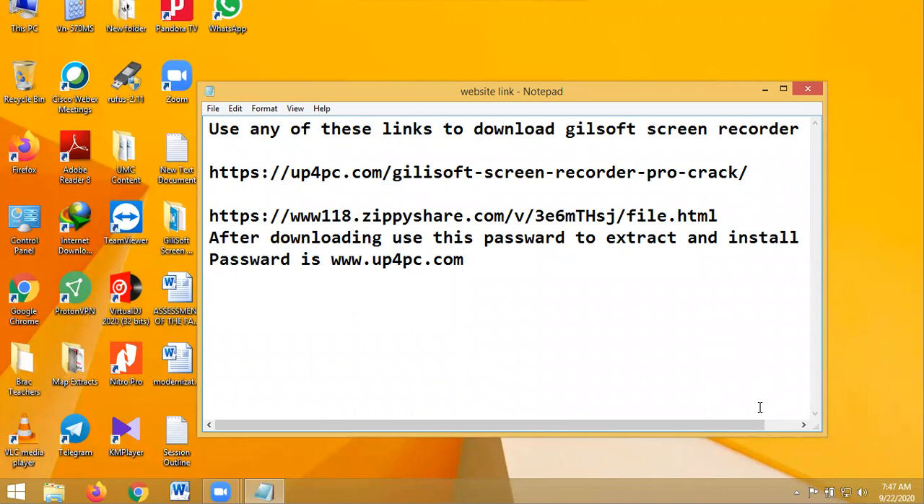
# Insert a blank line after the zippyshare link in the Notepad note and select that link
pyautogui.click(463, 259)
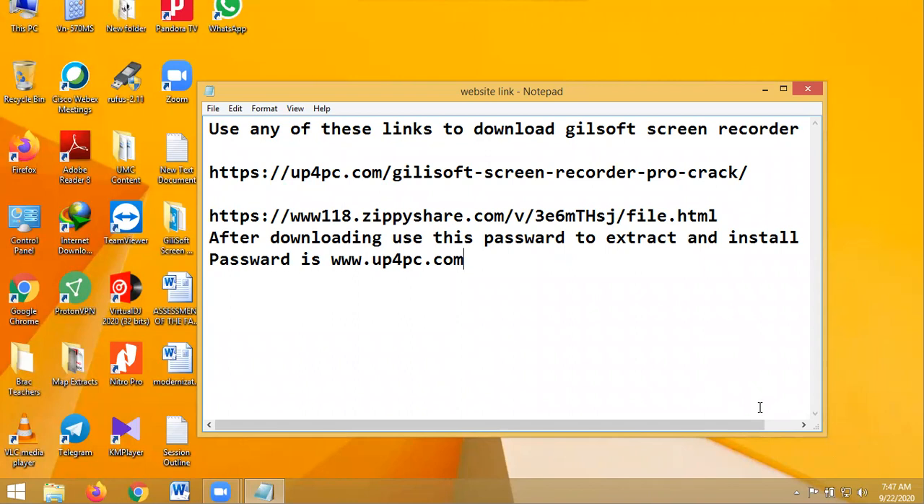
pyautogui.moveTo(756, 202)
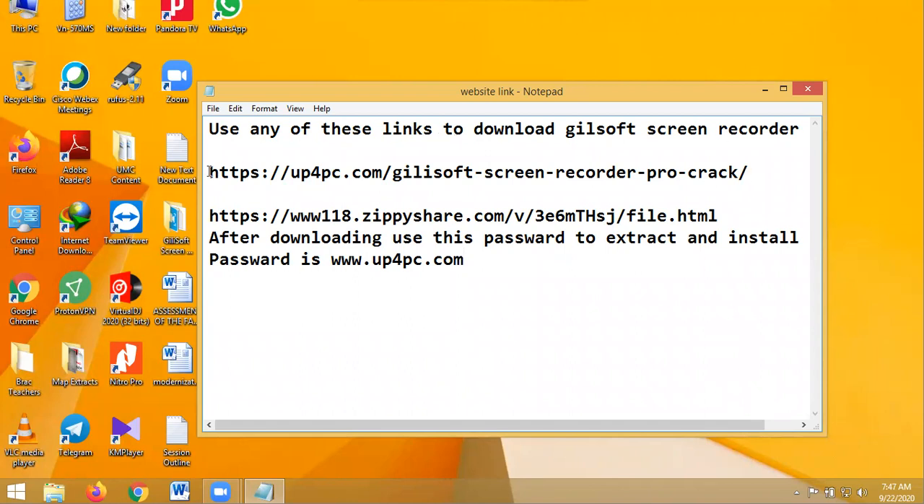
pyautogui.moveTo(209, 172); pyautogui.dragTo(747, 172)
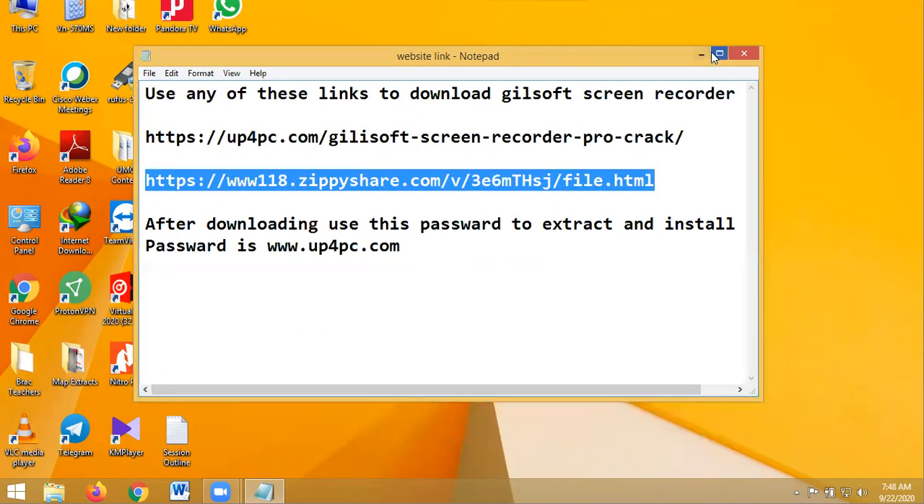
pyautogui.moveTo(700, 53)
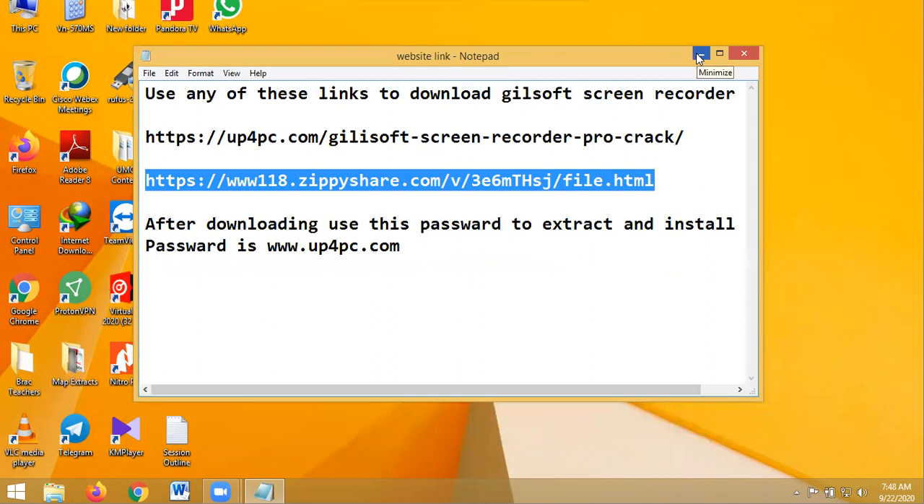
# Minimize the note and browse This PC > Downloads > Compressed to the GiliSoft Screen Recorder 10.4.0 RAR
pyautogui.click(700, 53)
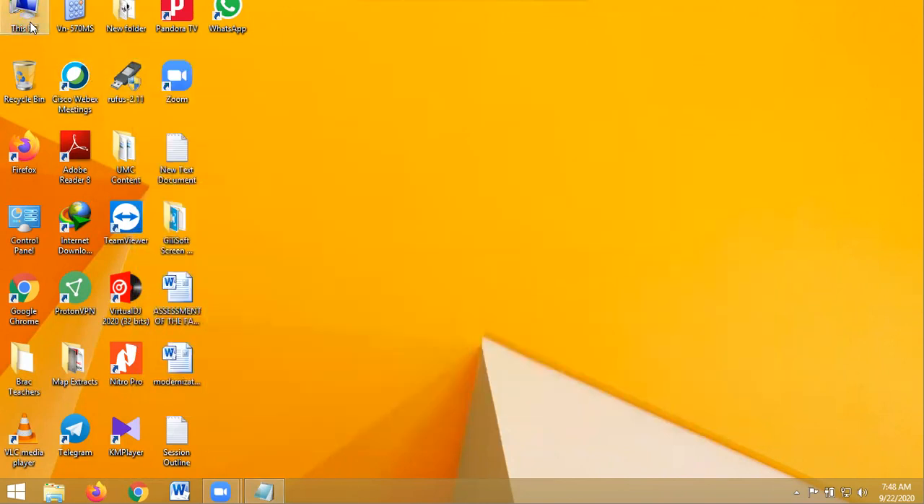
pyautogui.doubleClick(24, 15)
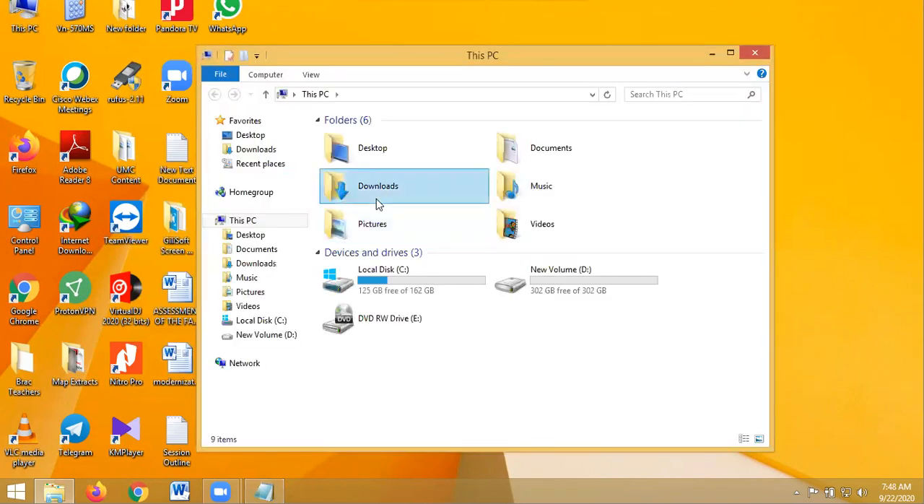
pyautogui.doubleClick(378, 185)
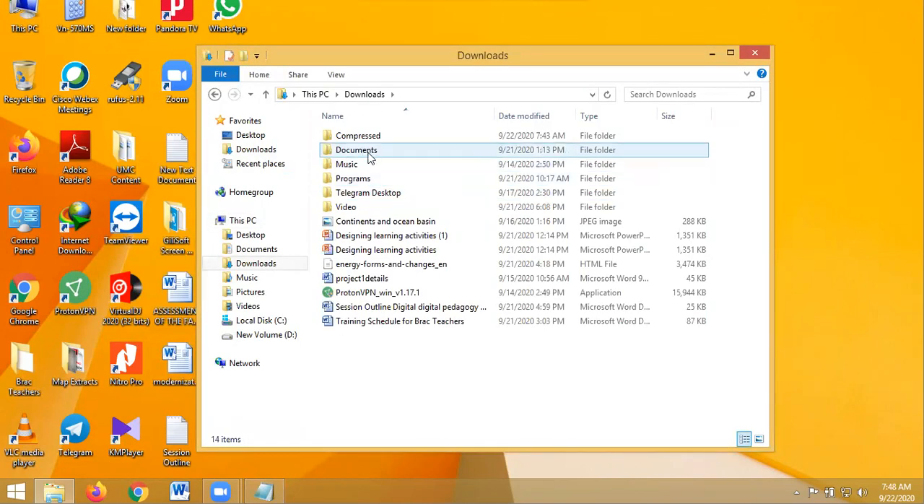
pyautogui.doubleClick(357, 135)
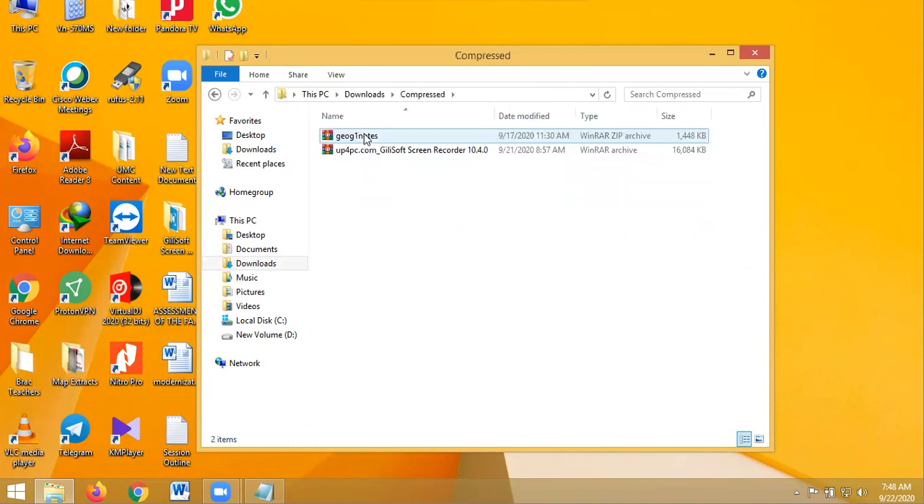
pyautogui.click(411, 150)
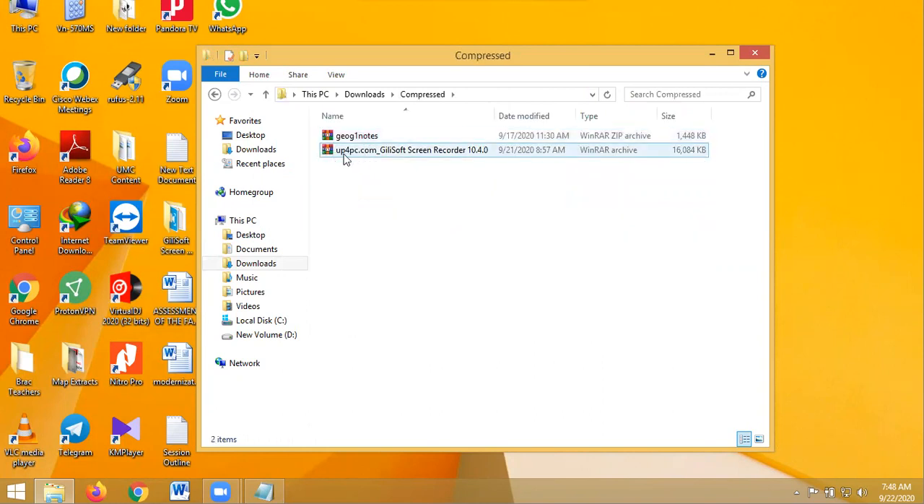
pyautogui.click(412, 150)
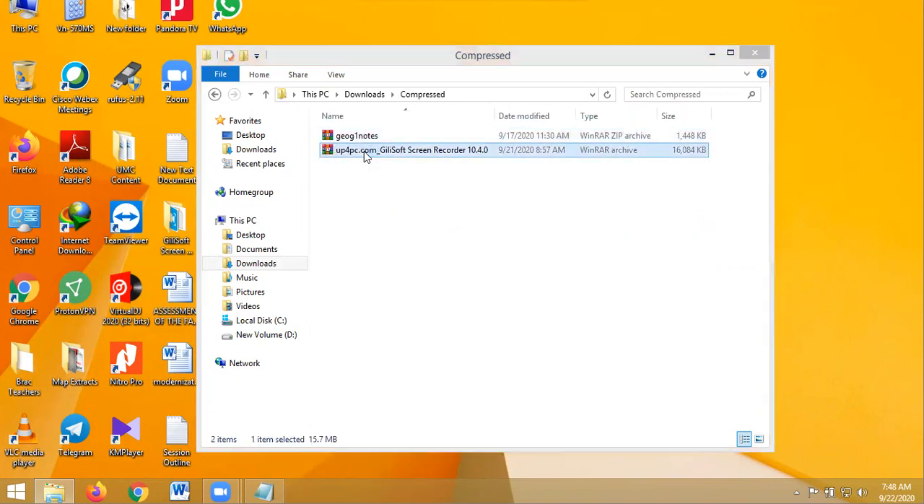
pyautogui.doubleClick(411, 150)
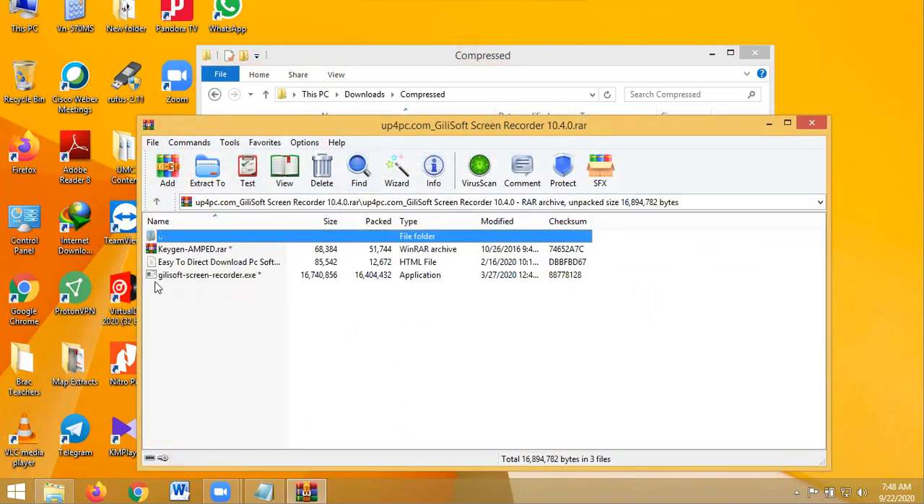
pyautogui.doubleClick(209, 274)
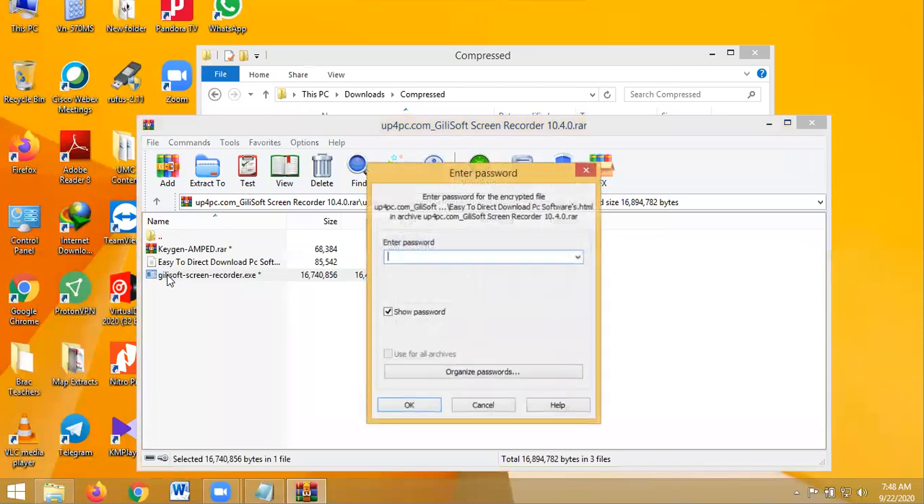
pyautogui.write('www.up4pc.com')
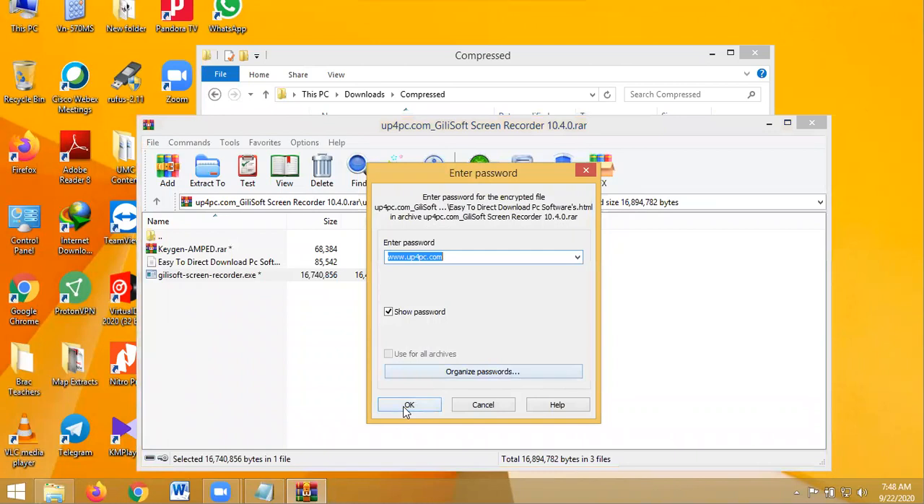
pyautogui.click(409, 404)
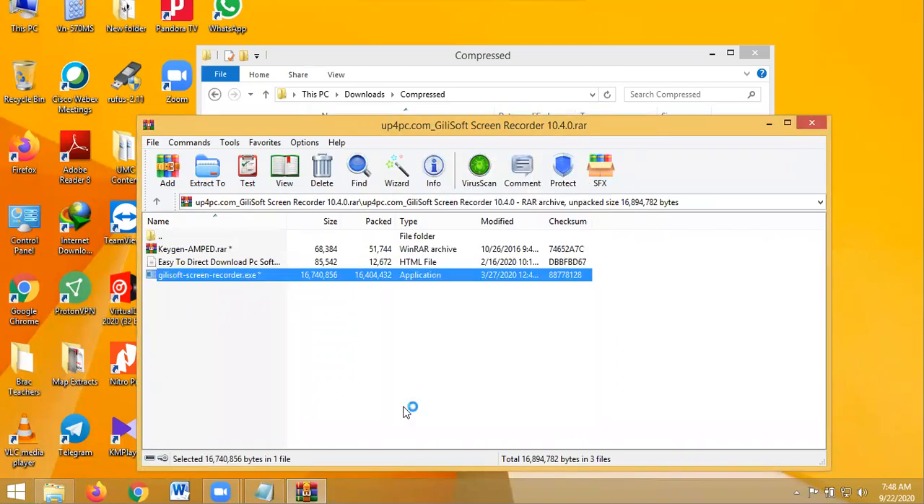
pyautogui.moveTo(534, 278)
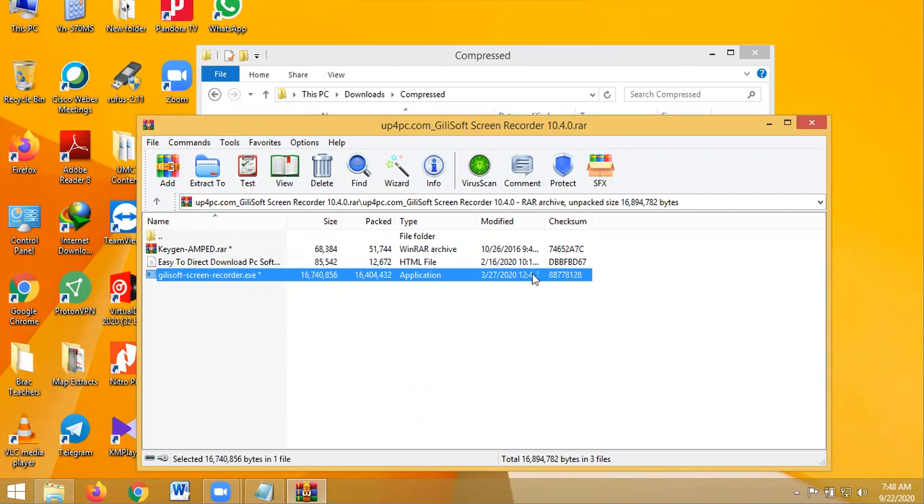
pyautogui.doubleClick(208, 275)
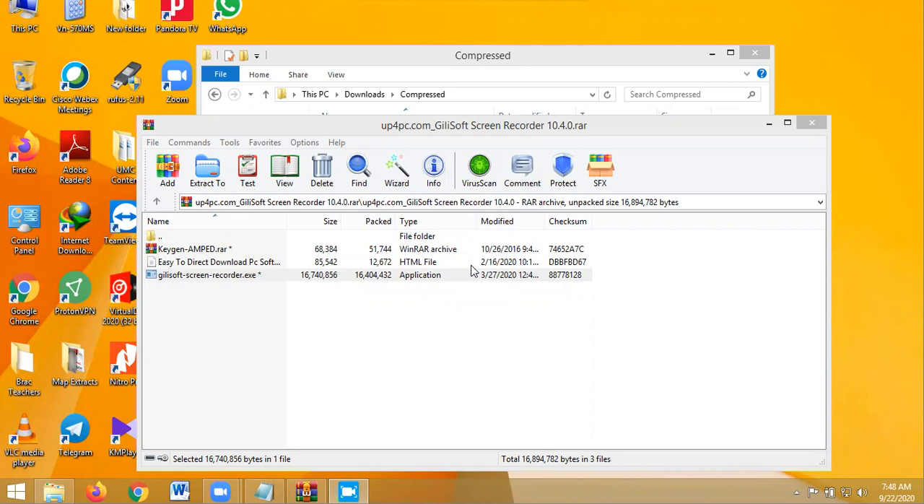
pyautogui.doubleClick(209, 275)
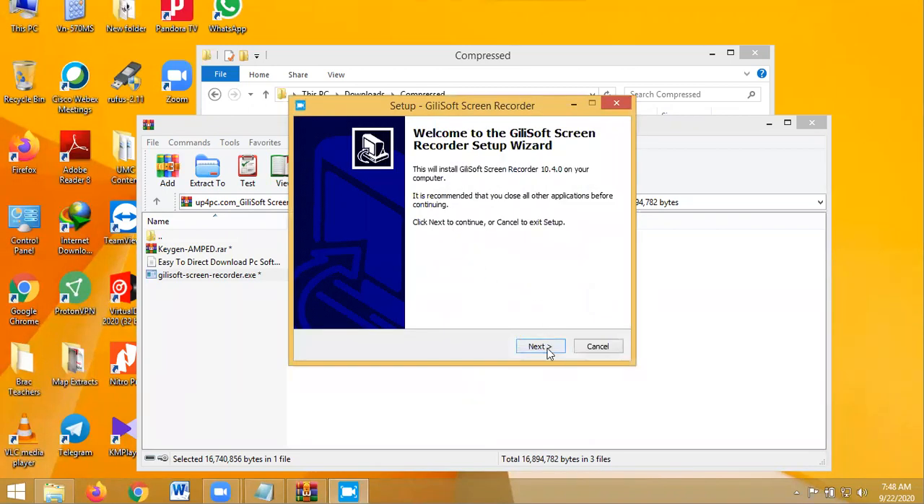
# Install GiliSoft Screen Recorder 10.4.0 with default folder and shortcuts, launching it on finish
pyautogui.click(539, 345)
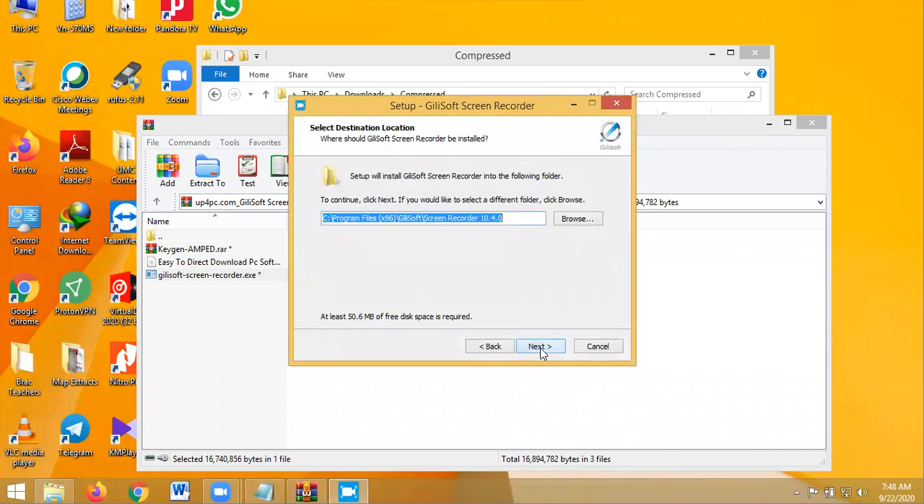
pyautogui.click(539, 346)
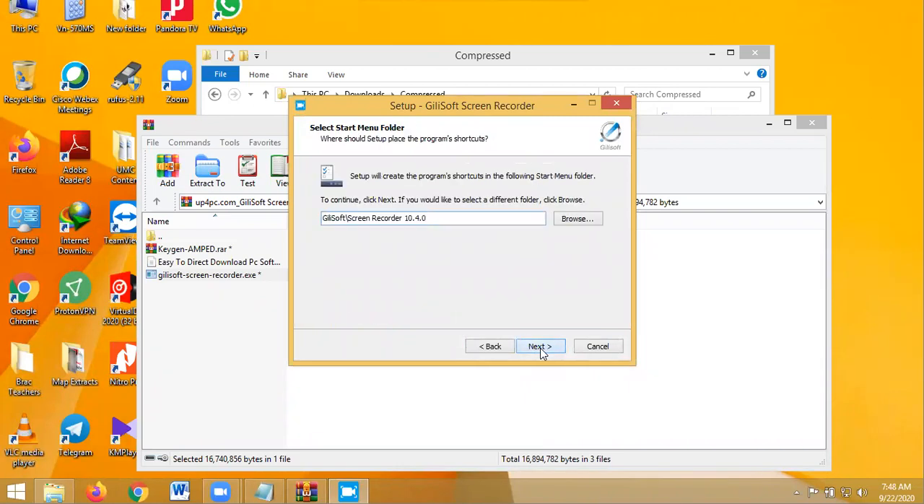
pyautogui.click(540, 346)
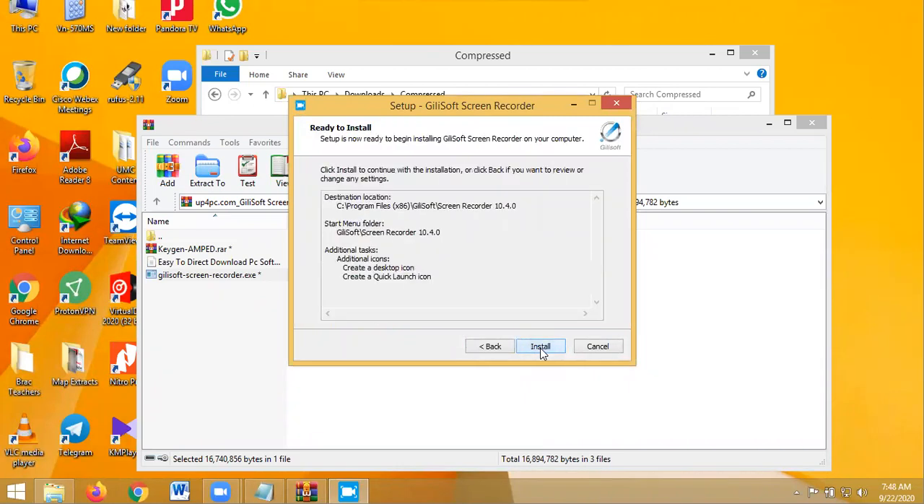
pyautogui.click(540, 345)
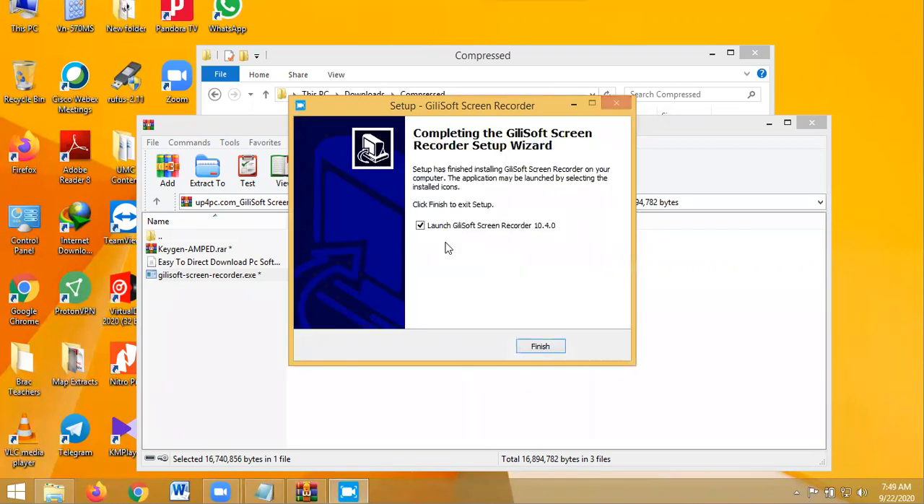
pyautogui.moveTo(539, 346)
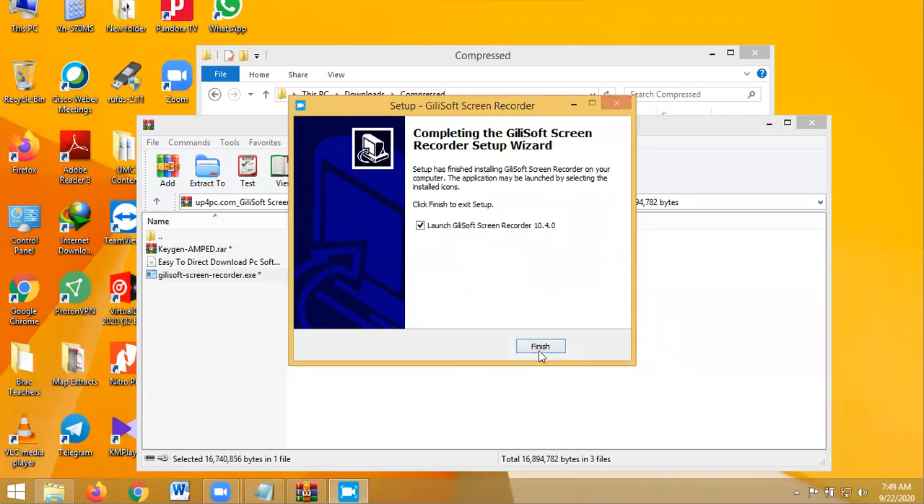
pyautogui.click(540, 346)
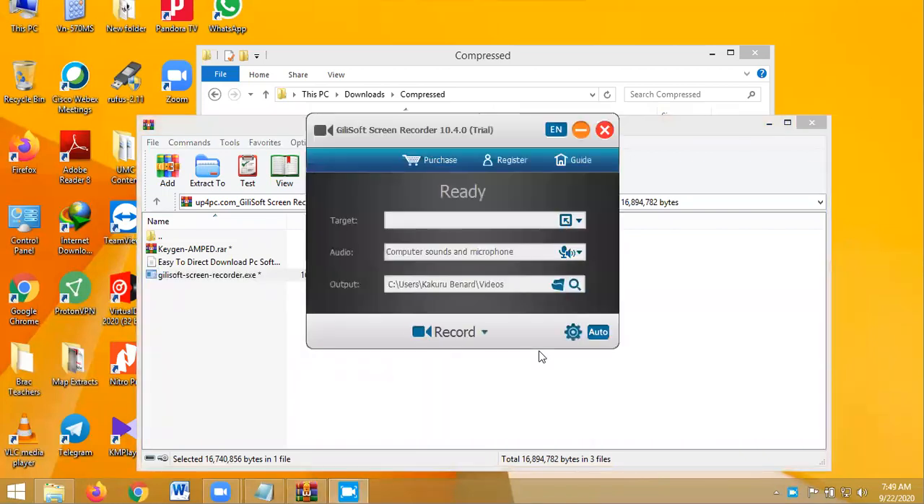
# Open the Register form, then bring the WinRAR archive window forward and move it left
pyautogui.click(512, 160)
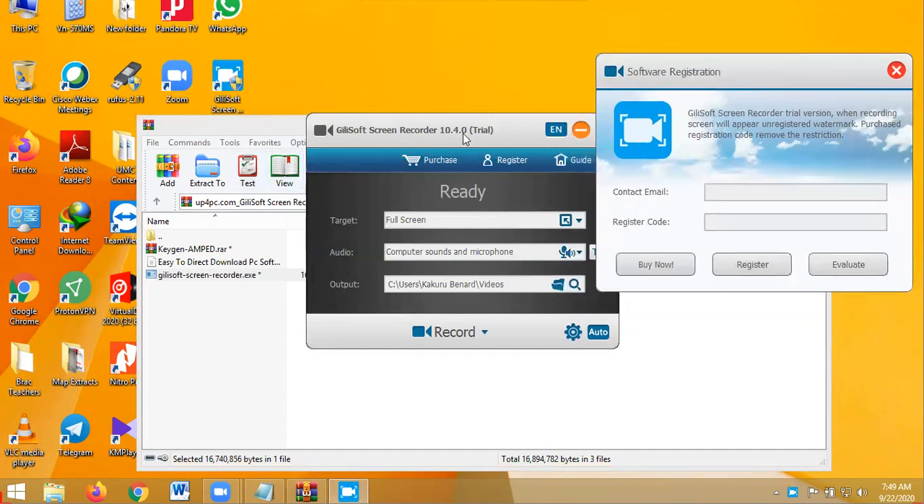
pyautogui.moveTo(577, 125)
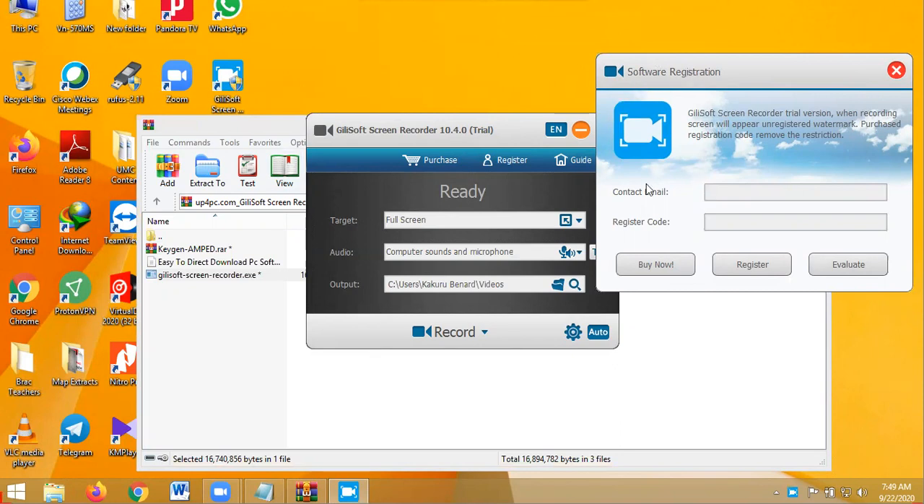
pyautogui.click(794, 192)
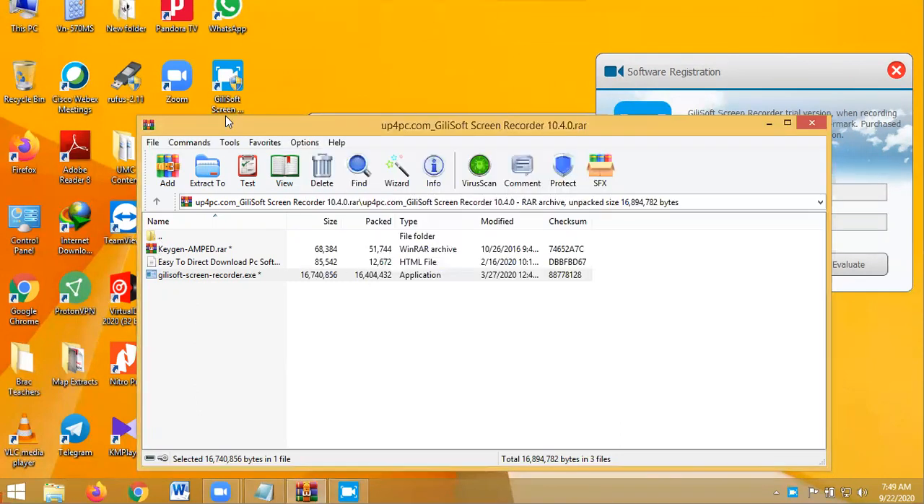
pyautogui.moveTo(484, 125); pyautogui.dragTo(392, 77)
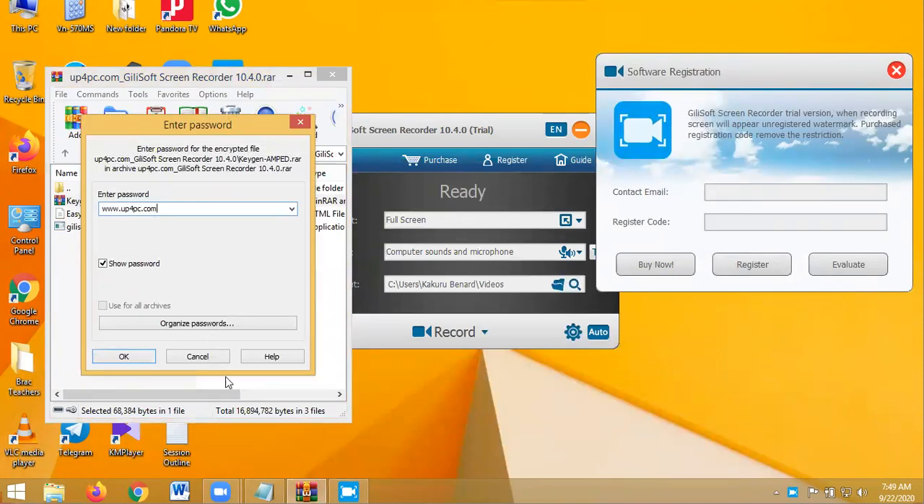
# Unlock Keygen-AMPED.rar, run keygen.exe past the hosts warning, and generate a Screen Recorder code
pyautogui.click(123, 355)
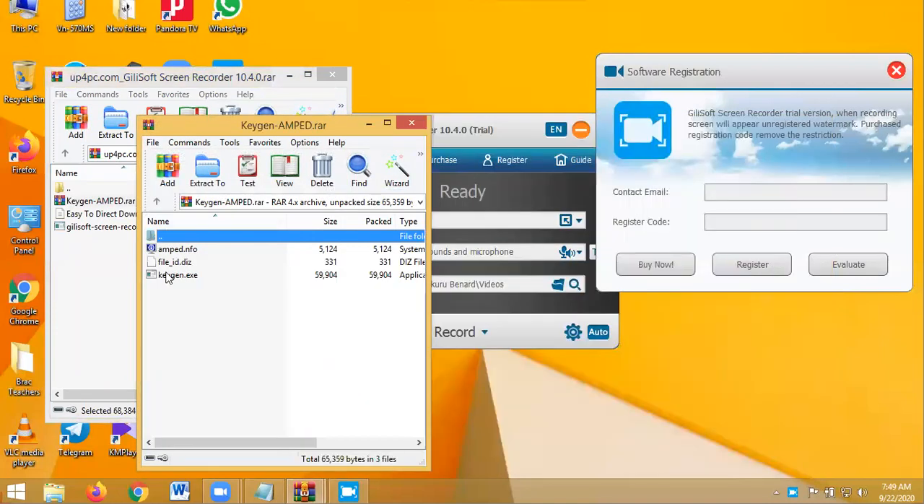
pyautogui.click(177, 275)
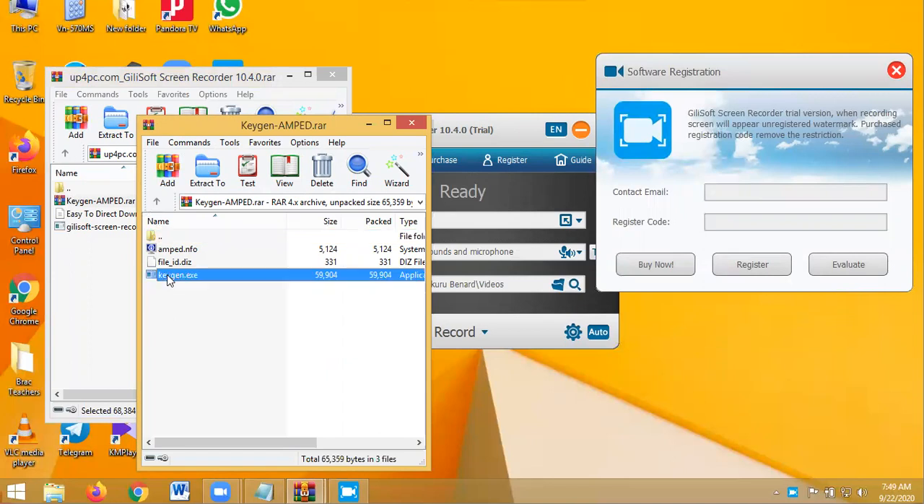
pyautogui.doubleClick(178, 274)
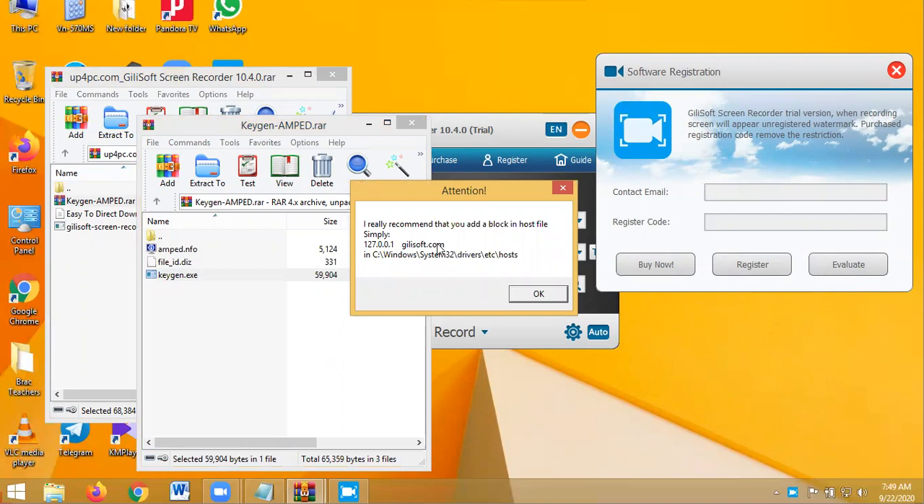
pyautogui.click(538, 293)
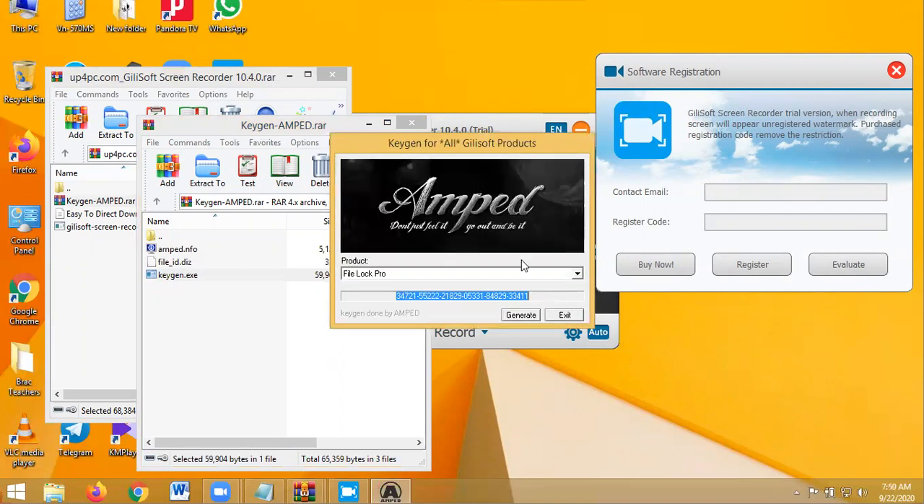
pyautogui.moveTo(334, 150)
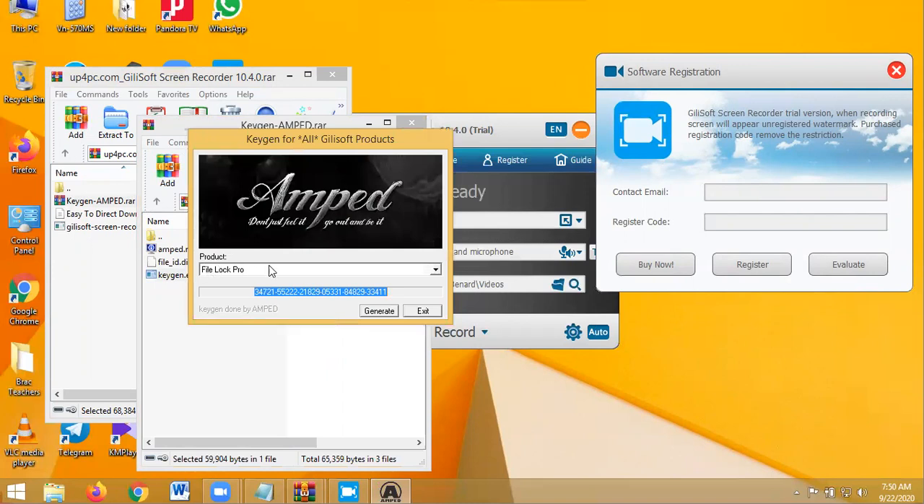
pyautogui.click(436, 269)
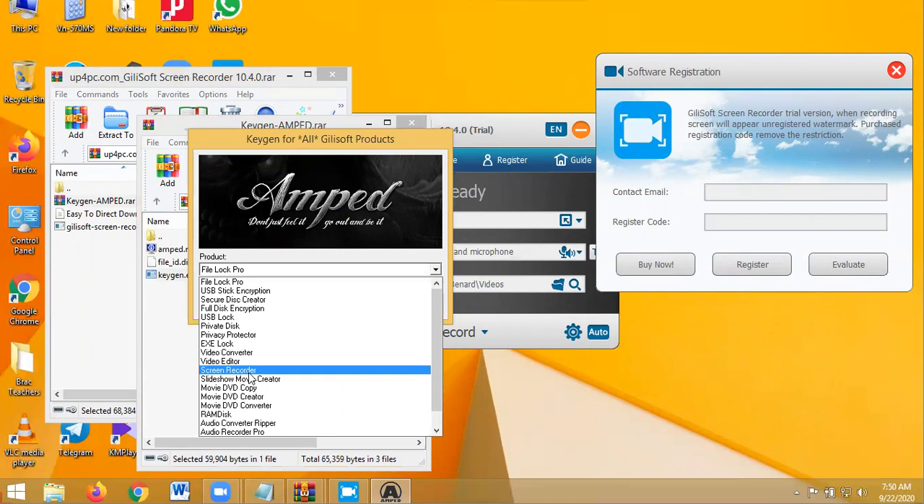
pyautogui.click(227, 370)
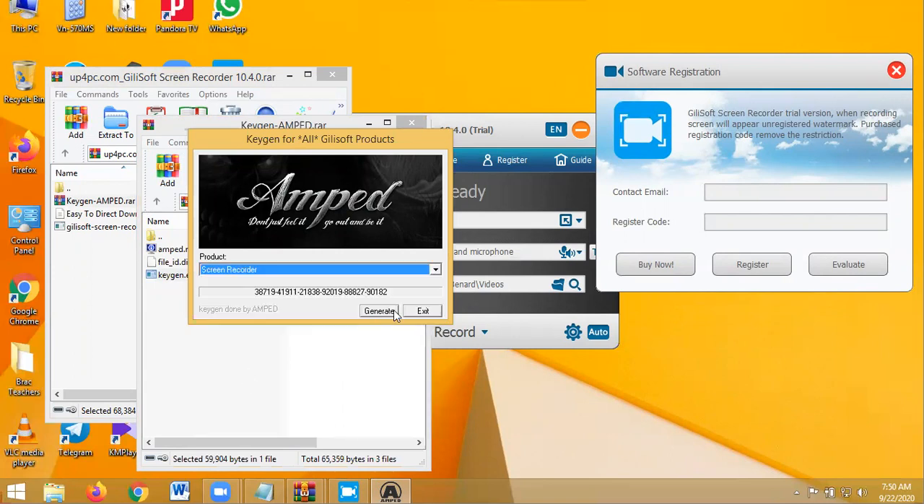
pyautogui.click(378, 310)
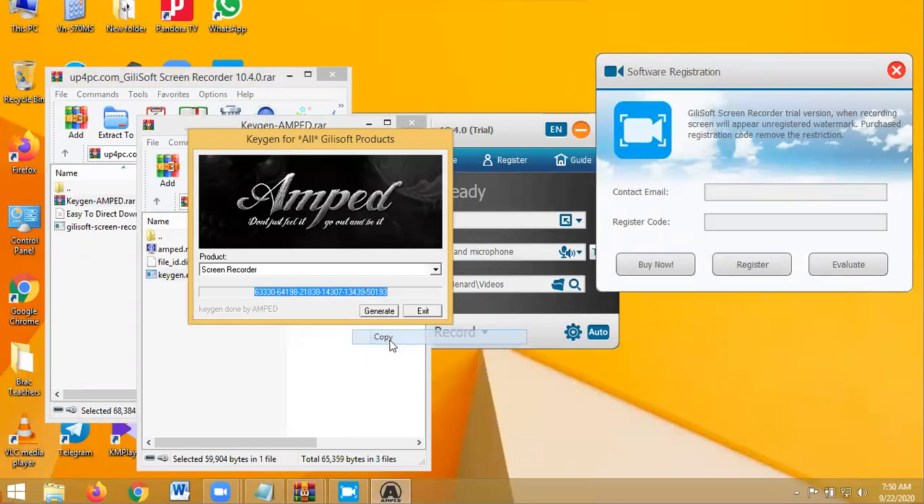
pyautogui.click(794, 221)
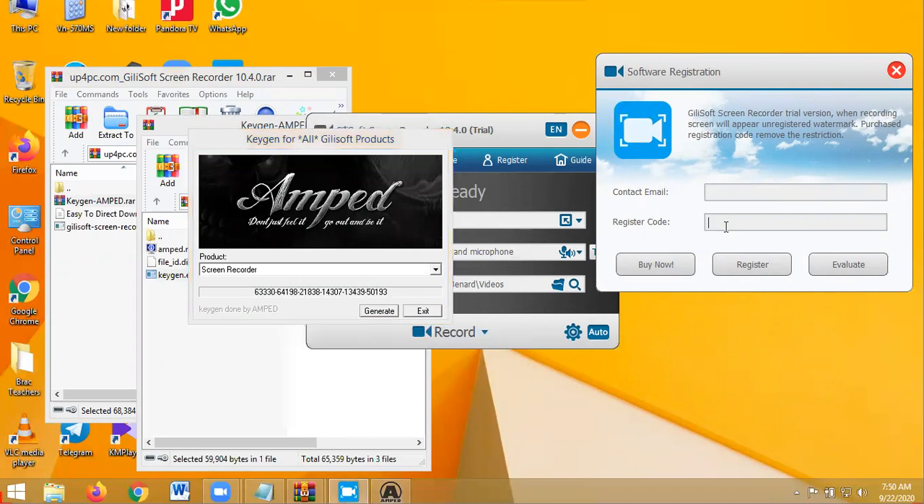
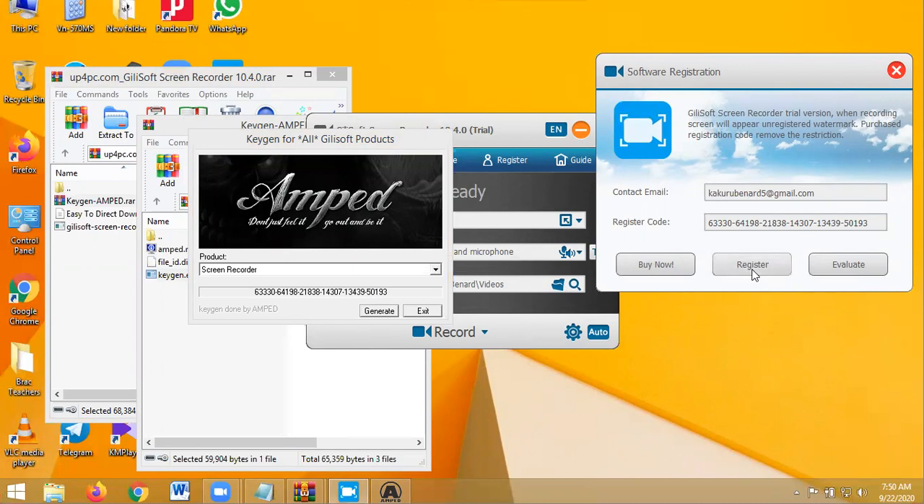
pyautogui.click(752, 264)
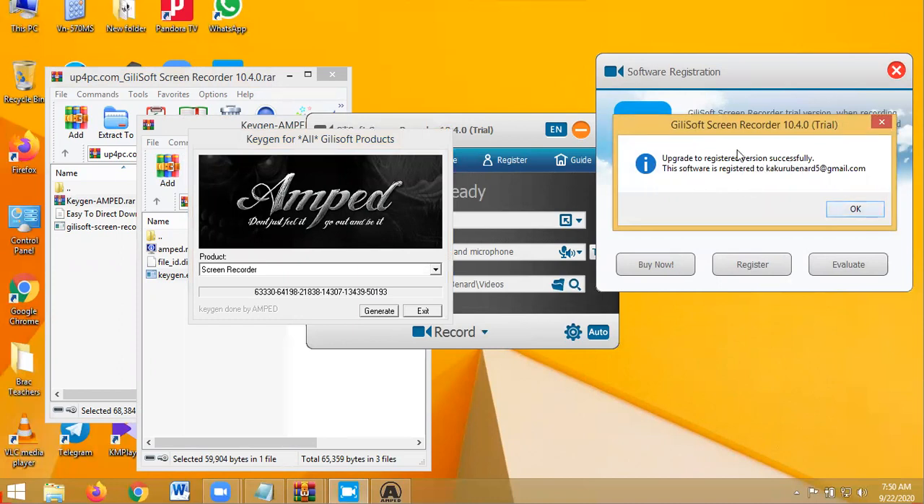
pyautogui.click(855, 209)
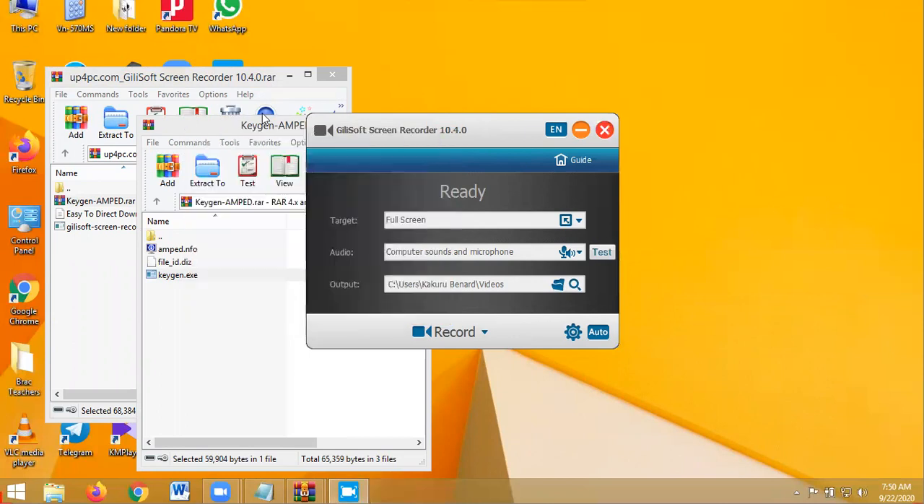
# Bring the Keygen-AMPED.rar WinRAR window forward and close it
pyautogui.click(275, 125)
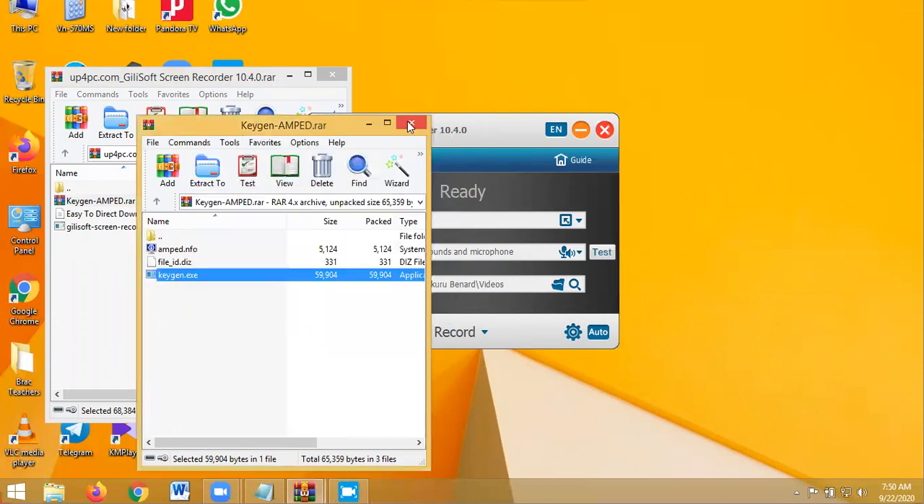
pyautogui.click(411, 125)
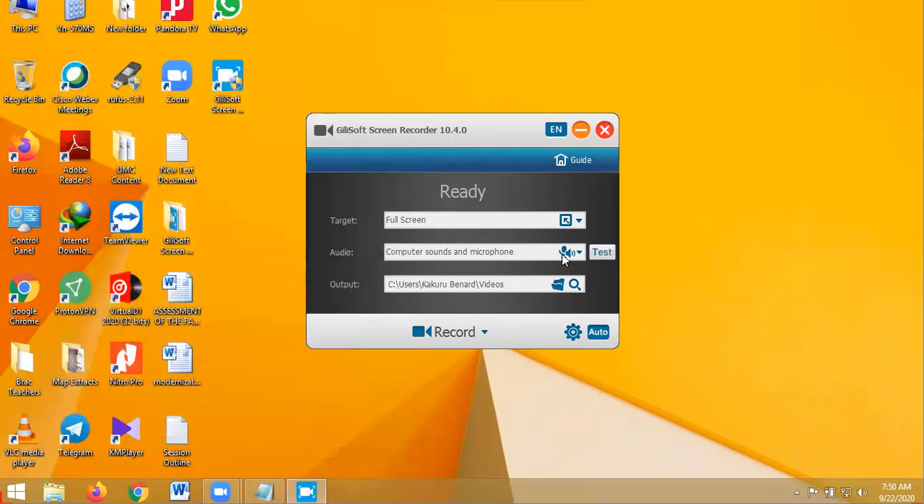
pyautogui.moveTo(375, 97)
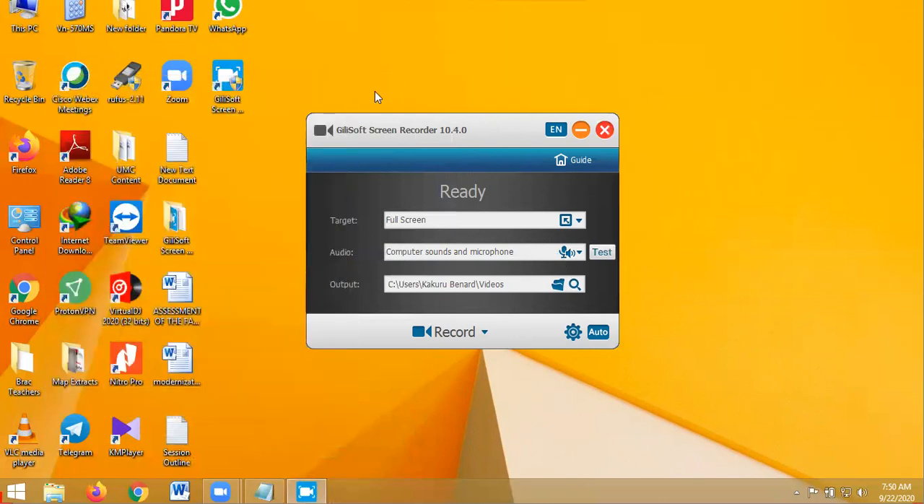
pyautogui.moveTo(503, 145)
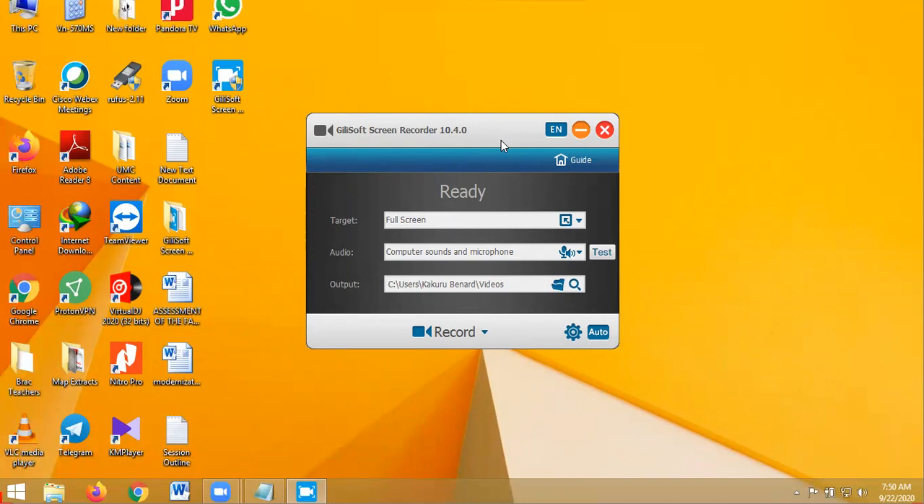